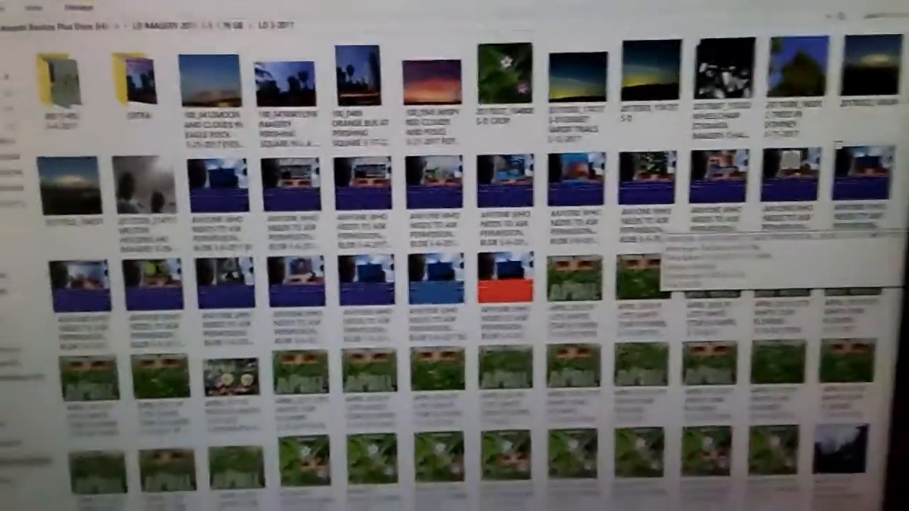
# - Scroll through the slideshow options and keep the slide duration at 2 seconds
pyautogui.scroll(-3)
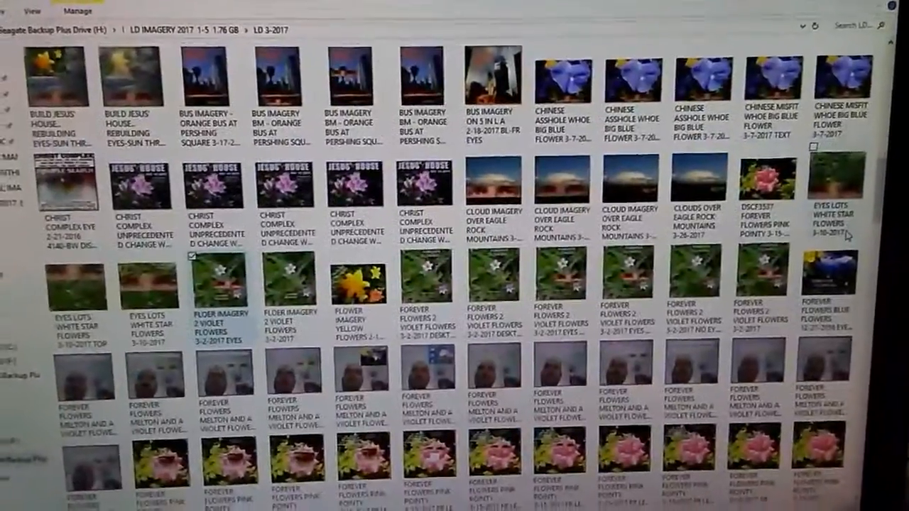
pyautogui.scroll(-3)
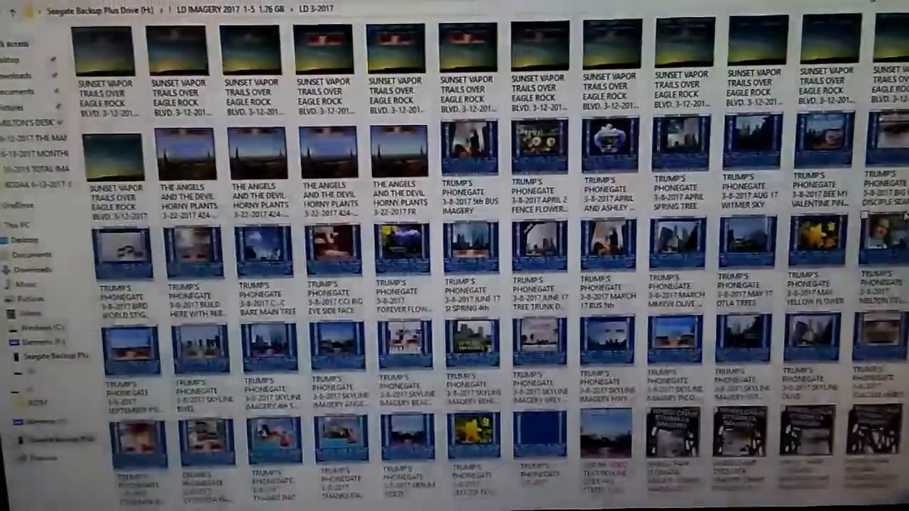
pyautogui.scroll(-3)
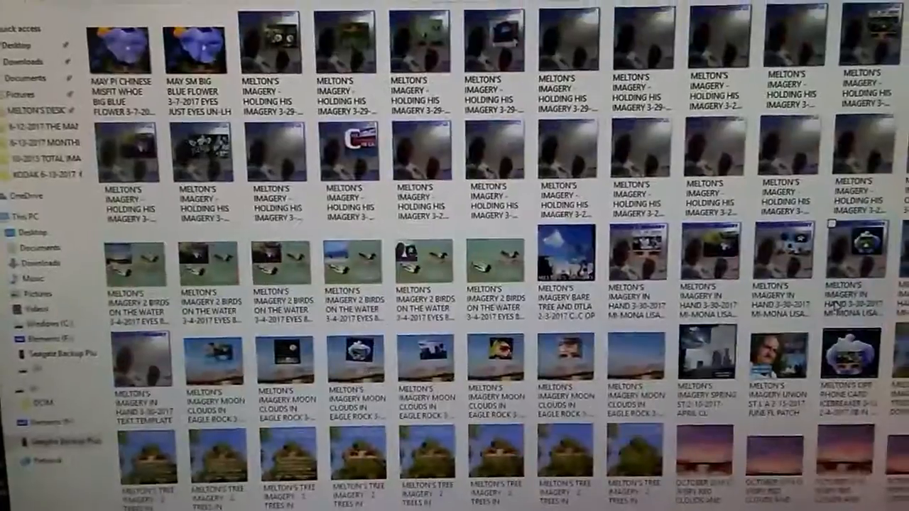
pyautogui.scroll(-3)
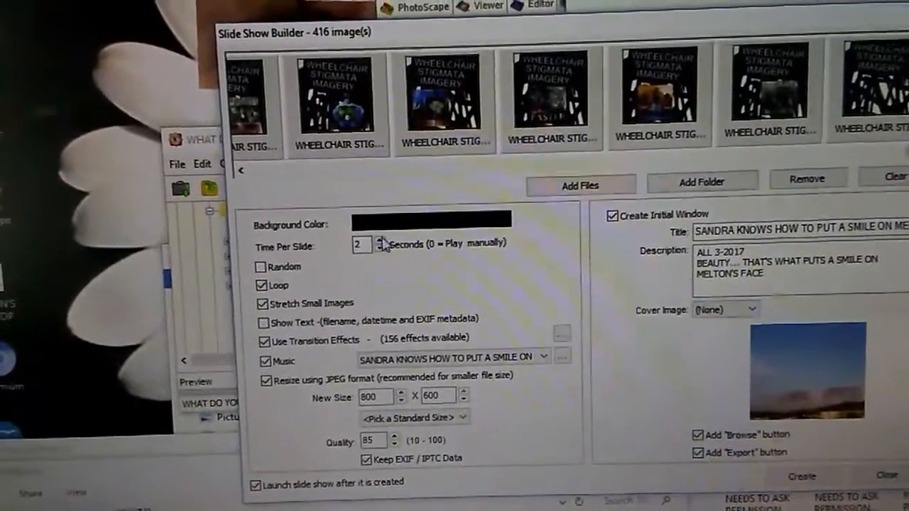
pyautogui.click(378, 249)
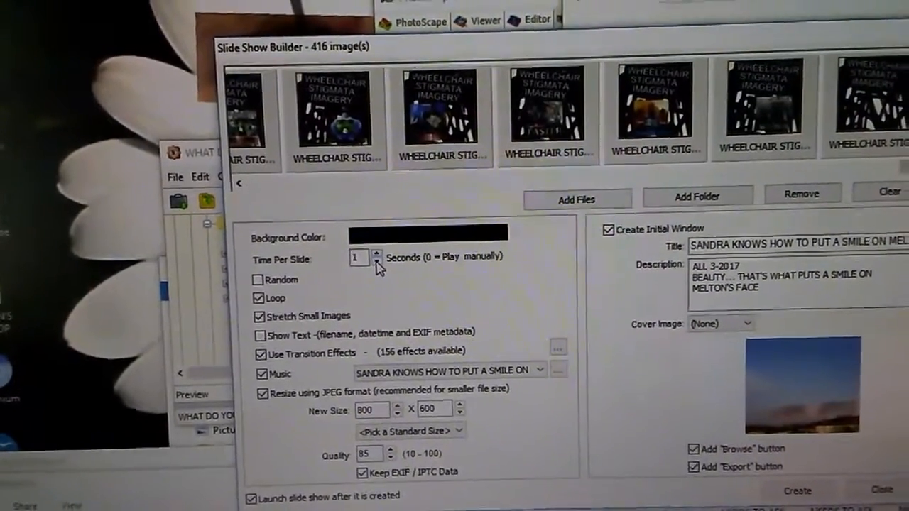
pyautogui.click(377, 253)
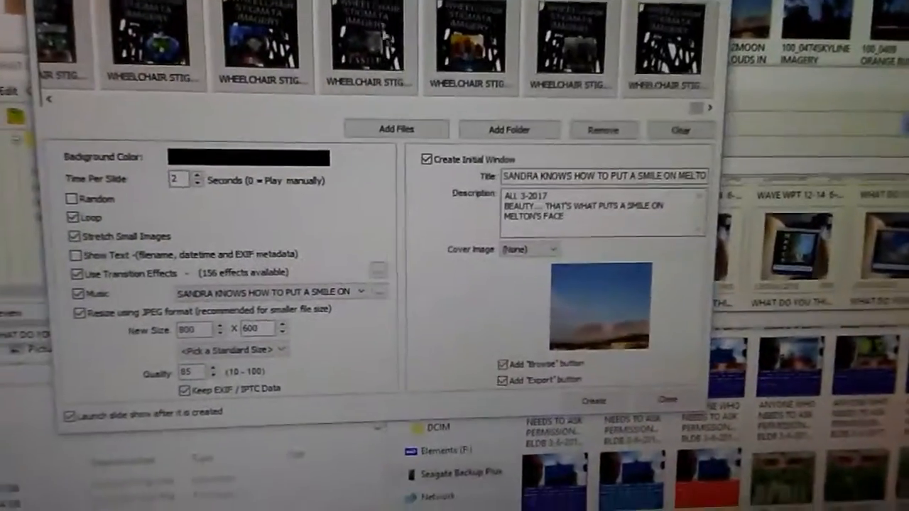
# - Create the slideshow and save it as an EXE File under the suggested title name
pyautogui.click(593, 400)
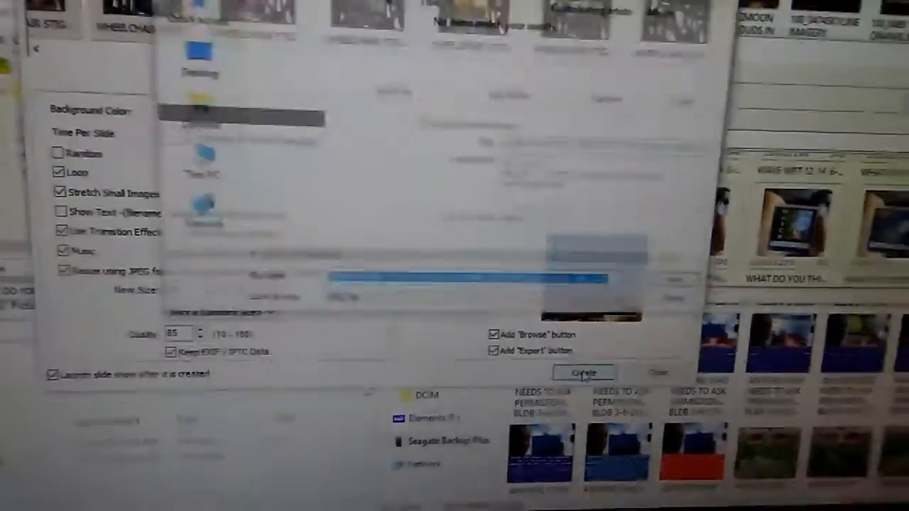
pyautogui.click(584, 372)
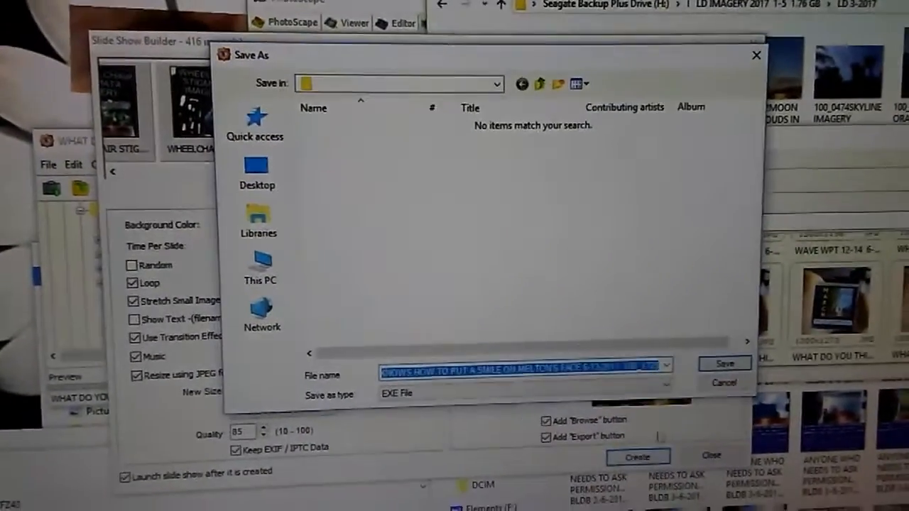
pyautogui.click(539, 83)
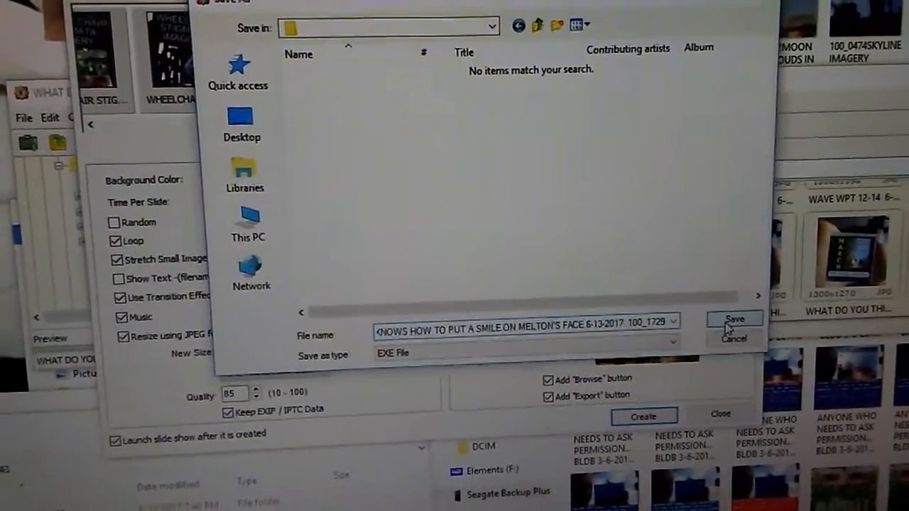
pyautogui.click(734, 319)
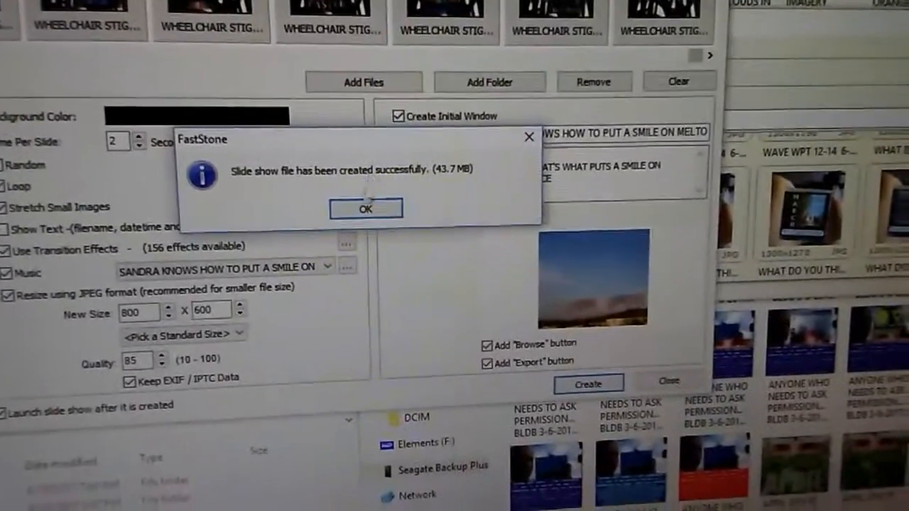
# - Confirm the 43.7 MB success message so the slideshow EXE opens its initial window
pyautogui.click(366, 209)
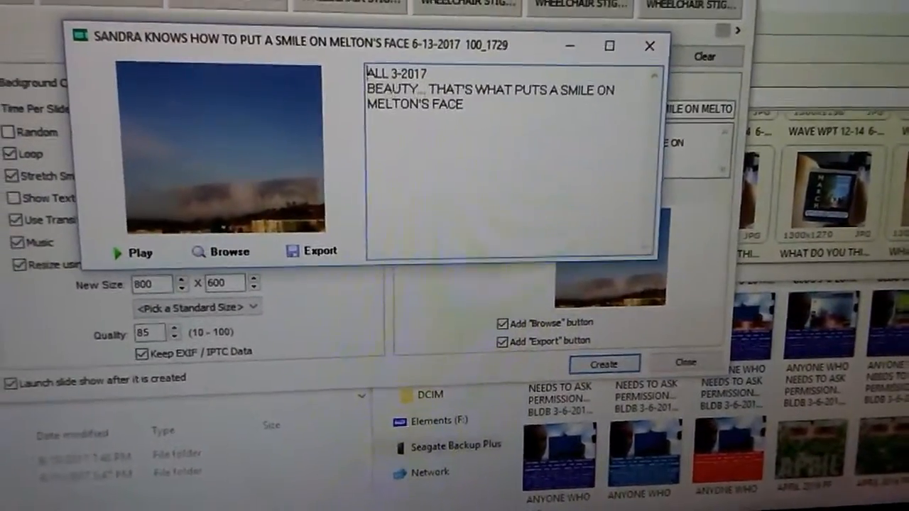